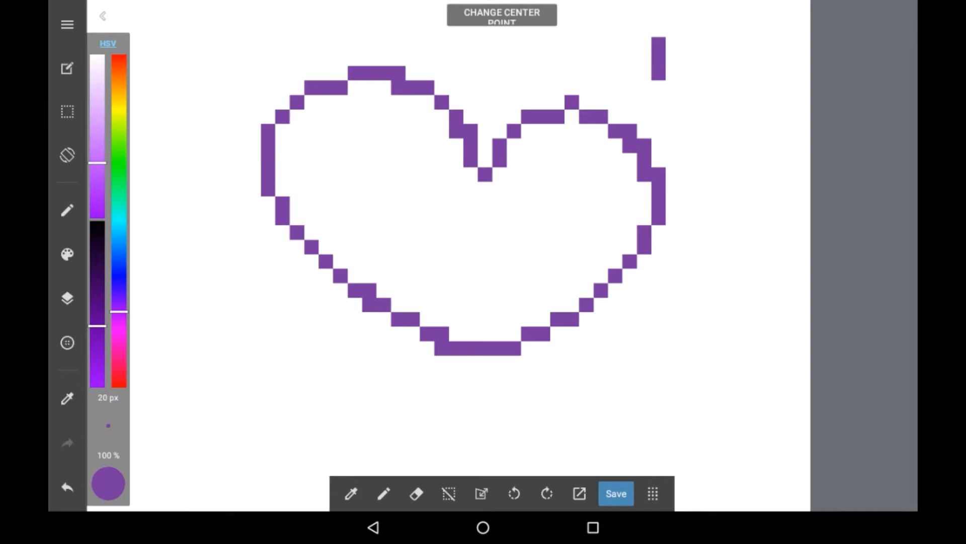
# - Draw blocky purple pixel strokes over the heart's right side and fill in the rounded blob
pyautogui.moveTo(746, 222); pyautogui.dragTo(543, 450)
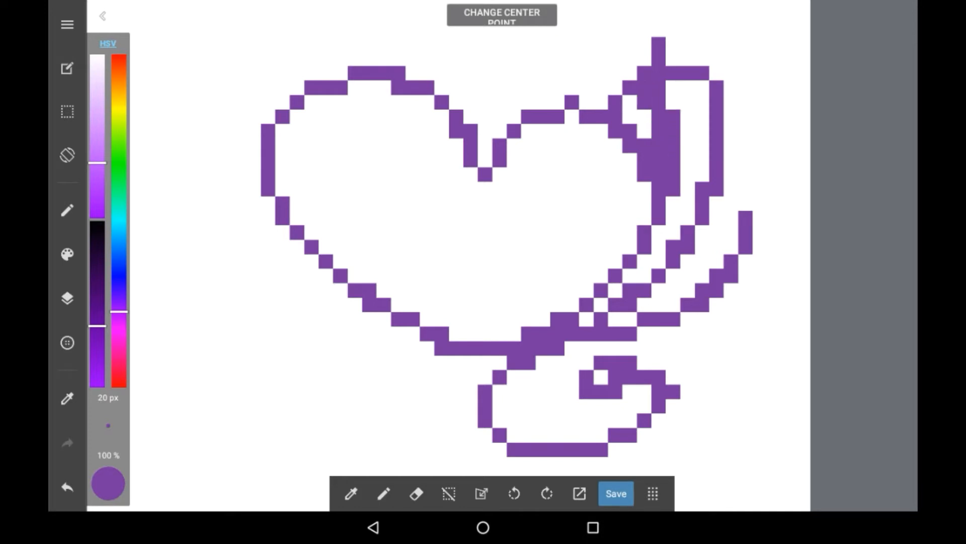
pyautogui.click(654, 114)
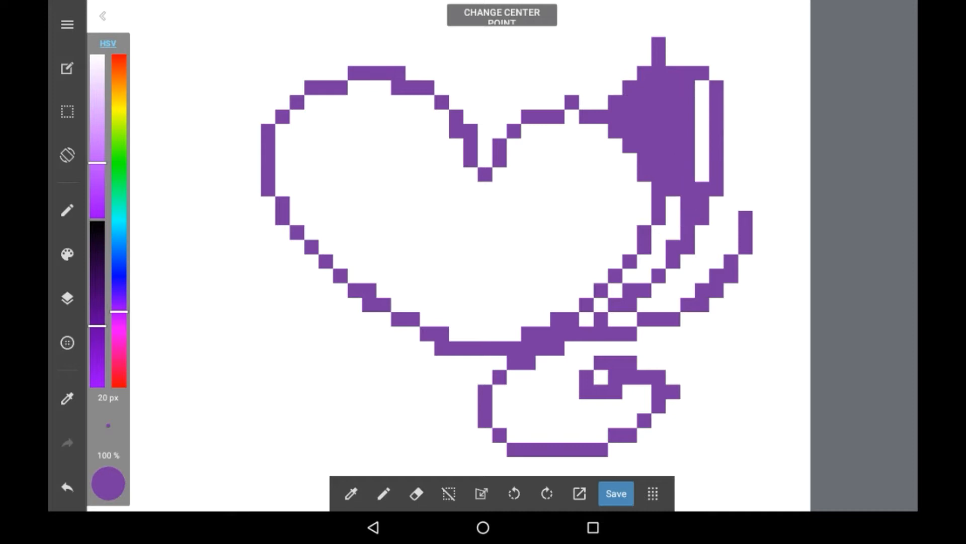
pyautogui.click(690, 135)
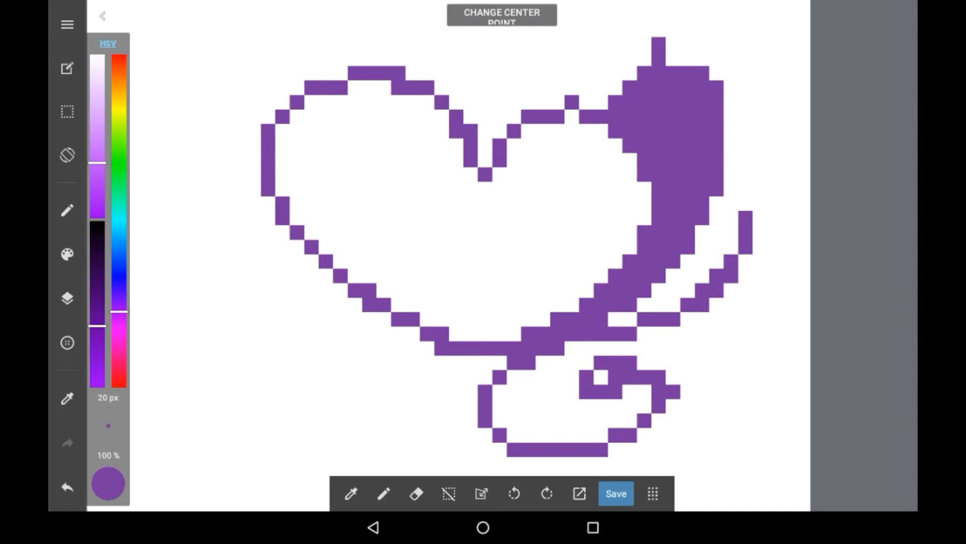
pyautogui.click(67, 254)
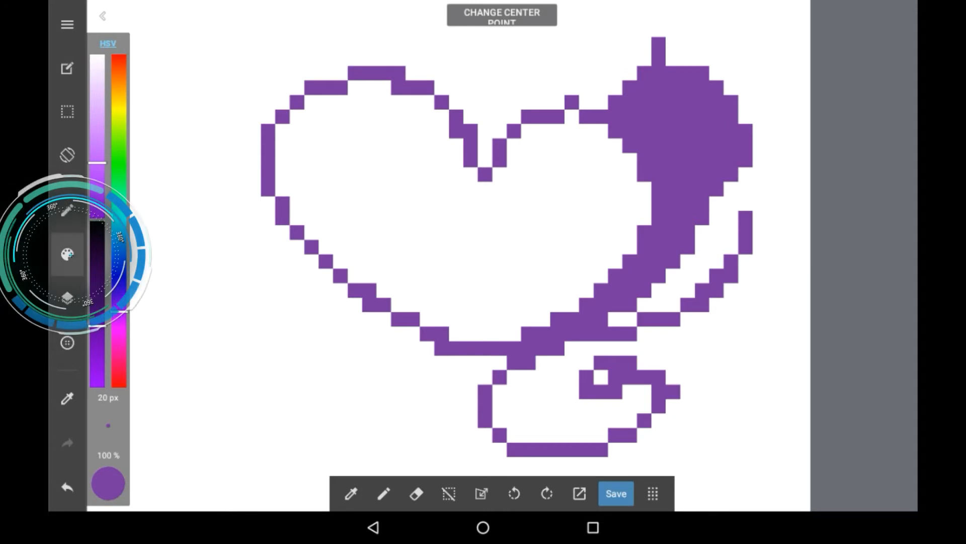
# - Open the brush palette and scroll the brush list down to the Pixel brush
pyautogui.click(66, 254)
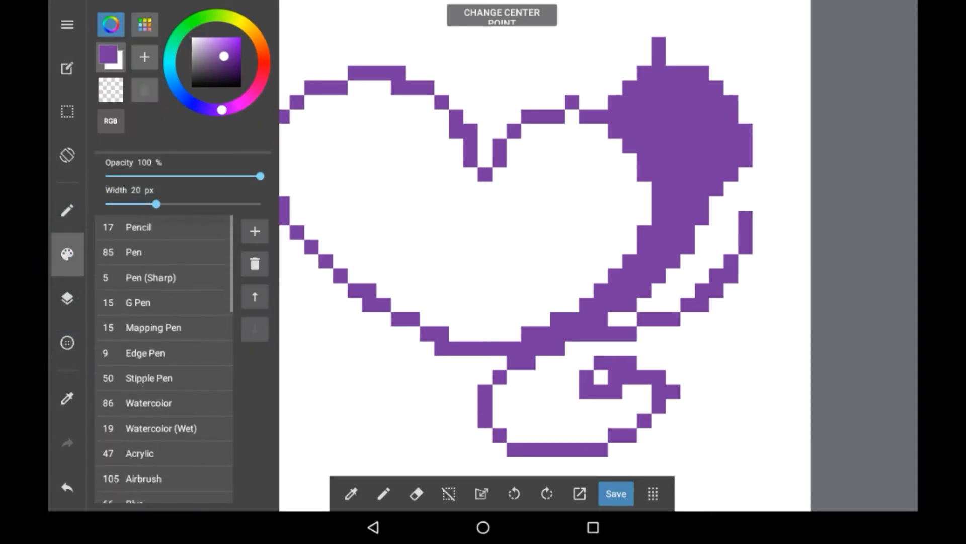
pyautogui.scroll(-3)
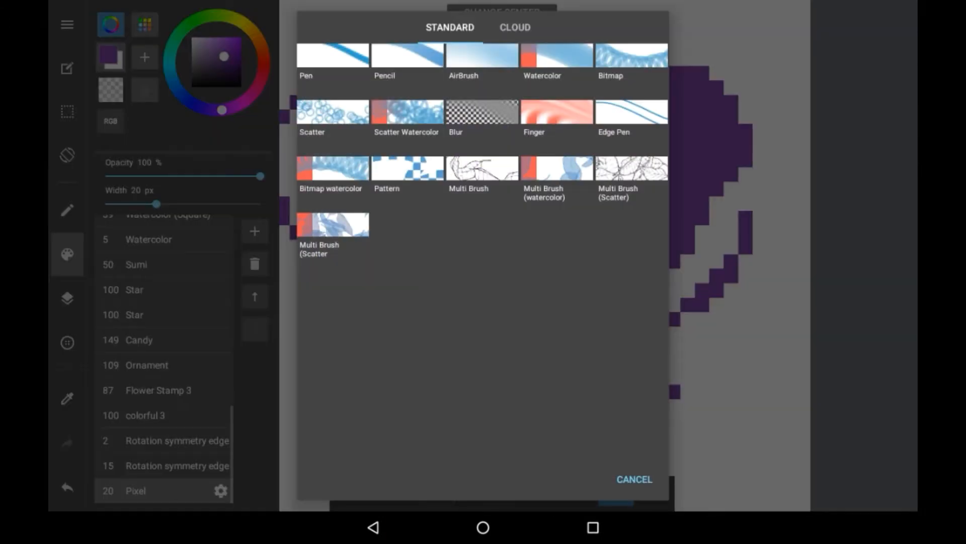
# - Configure the Pixel brush at 20 px width with Pen Pressure Size and Pace enabled
pyautogui.click(515, 27)
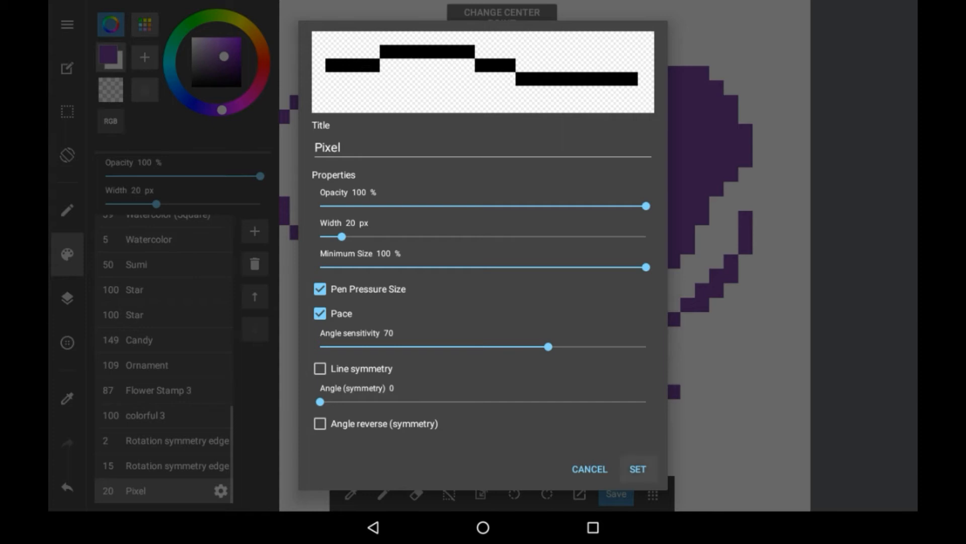
pyautogui.click(637, 469)
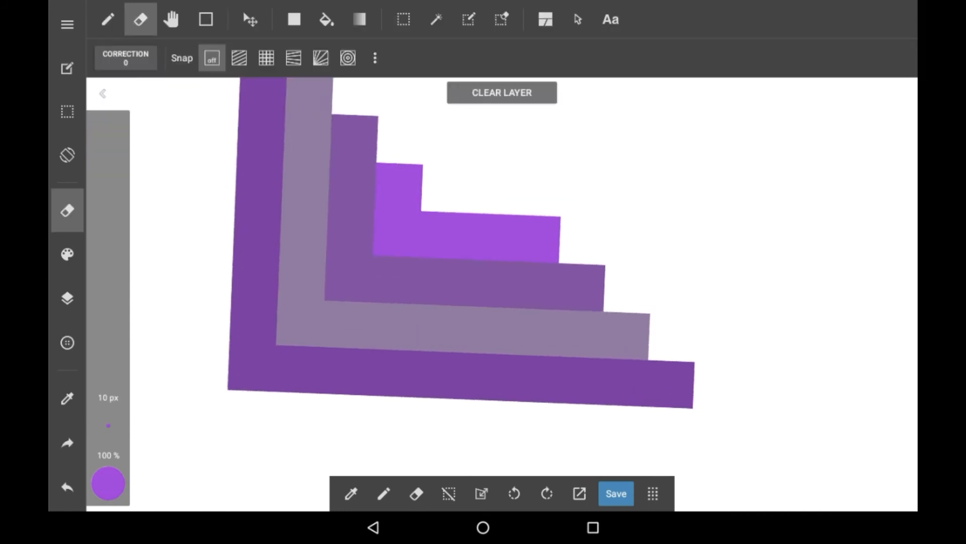
# - Erase a curved swath through the purple bands, then paint a solid blocky purple patch
pyautogui.moveTo(345, 123); pyautogui.dragTo(277, 290)
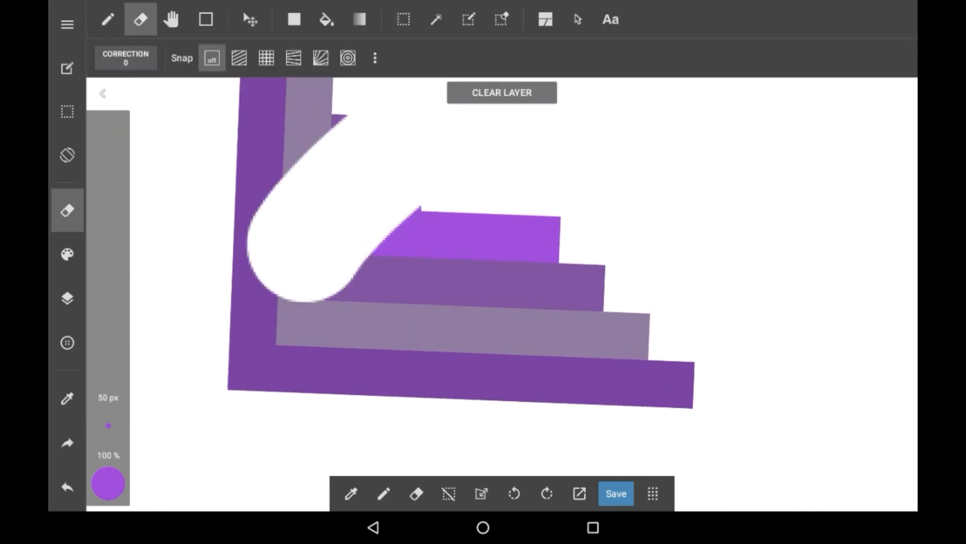
pyautogui.click(501, 93)
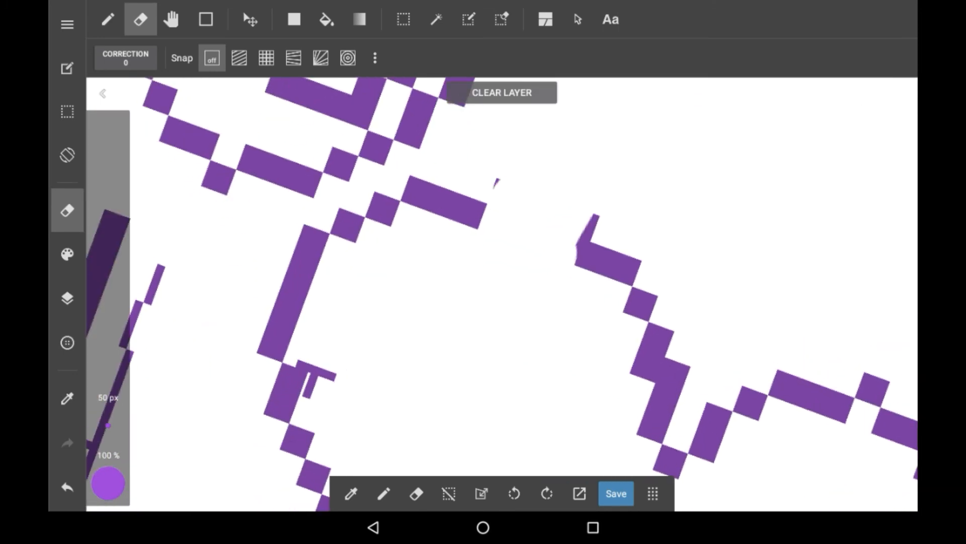
pyautogui.click(107, 19)
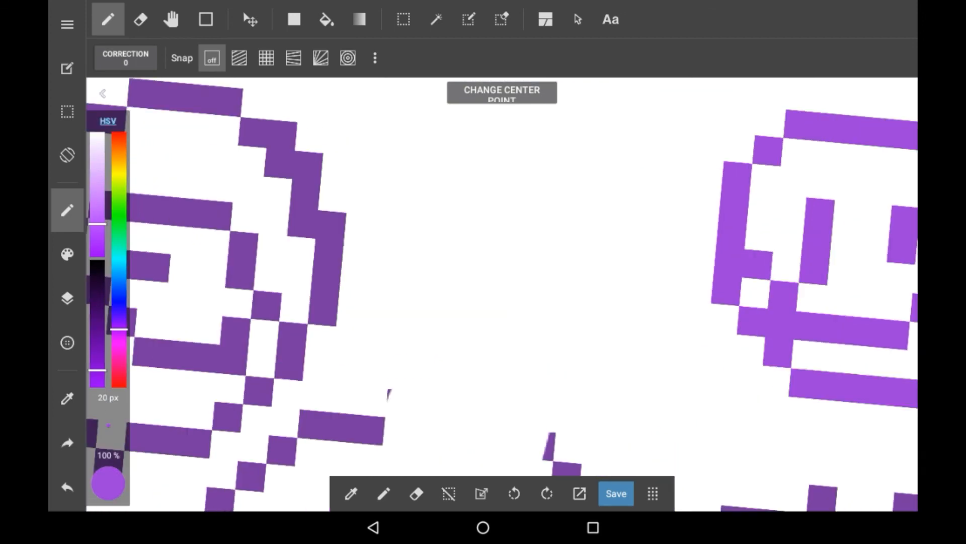
pyautogui.click(536, 332)
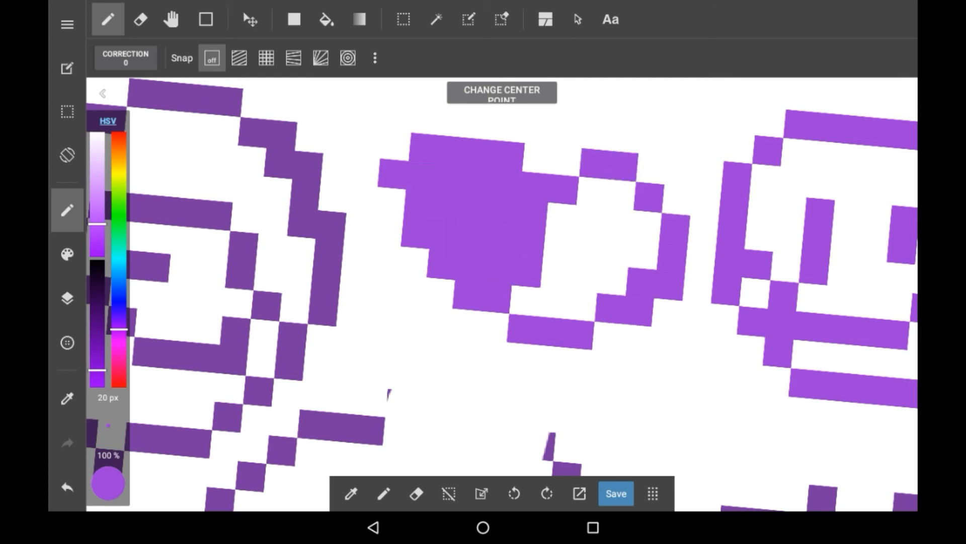
pyautogui.click(555, 259)
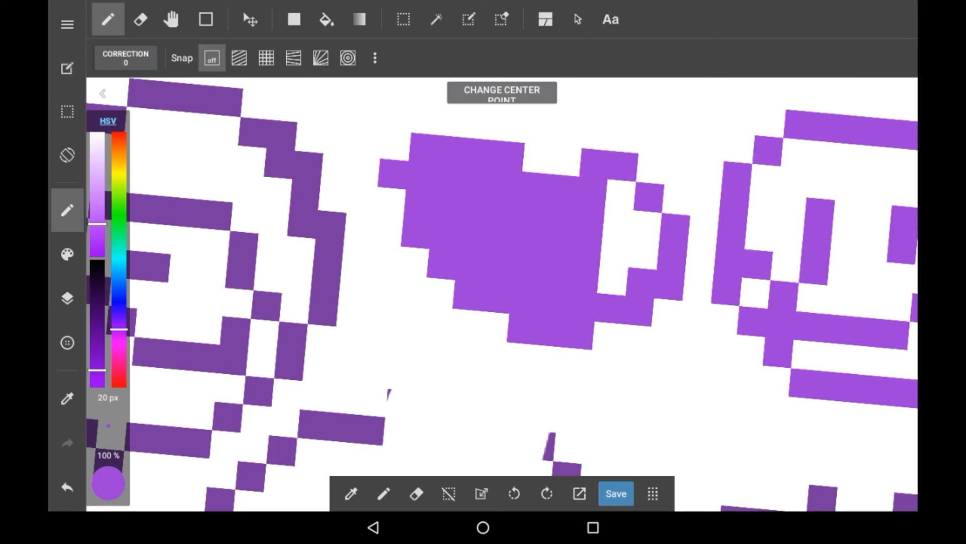